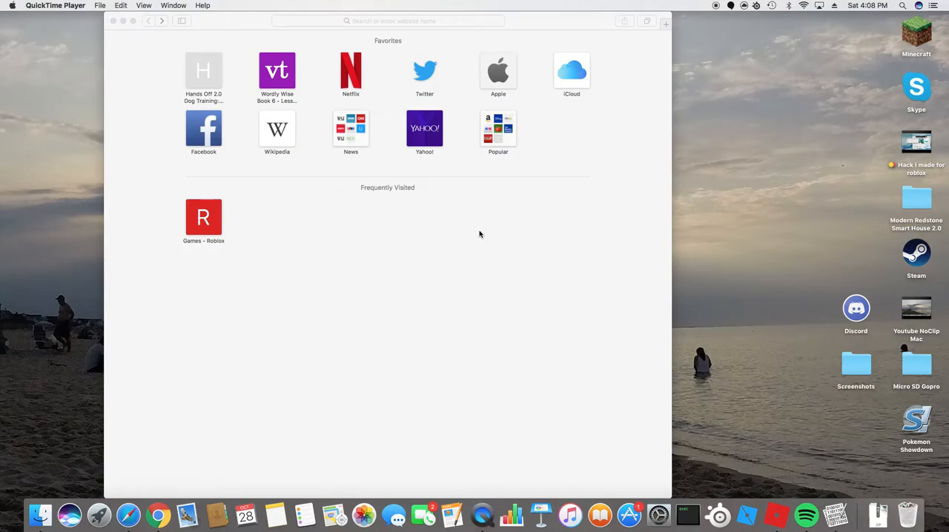
- Search Google for 'bitslicer' from the Safari address bar
{"action": "left_click", "coordinate": [389, 20]}
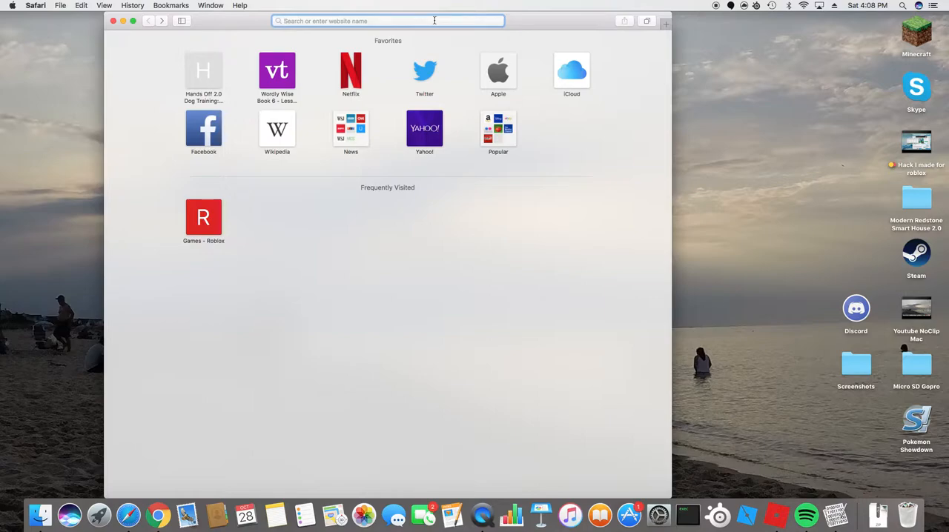
{"action": "type", "text": "bitslicer"}
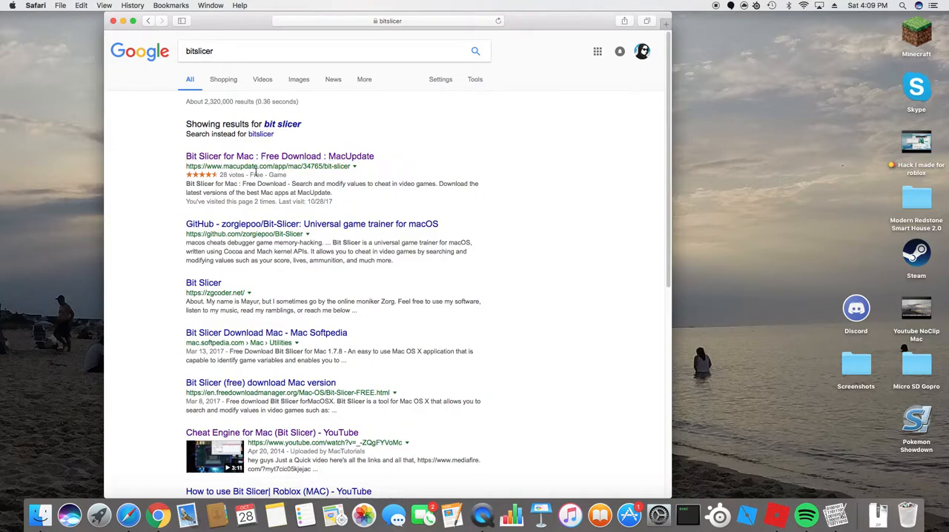
- Open MacUpdate's Bit Slicer page, browse it, and request the download
{"action": "left_click", "coordinate": [279, 156]}
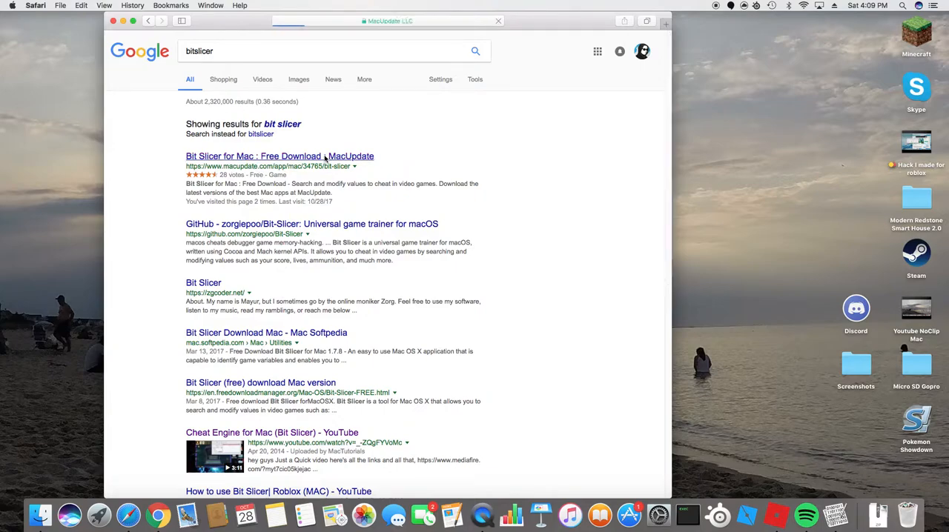
{"action": "left_click", "coordinate": [279, 157]}
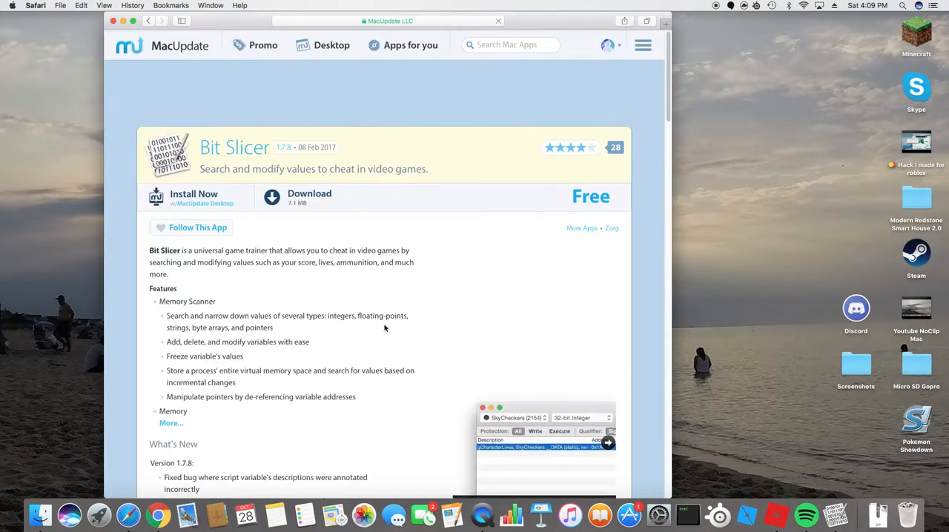
{"action": "scroll", "scroll_direction": "down", "scroll_amount": 3}
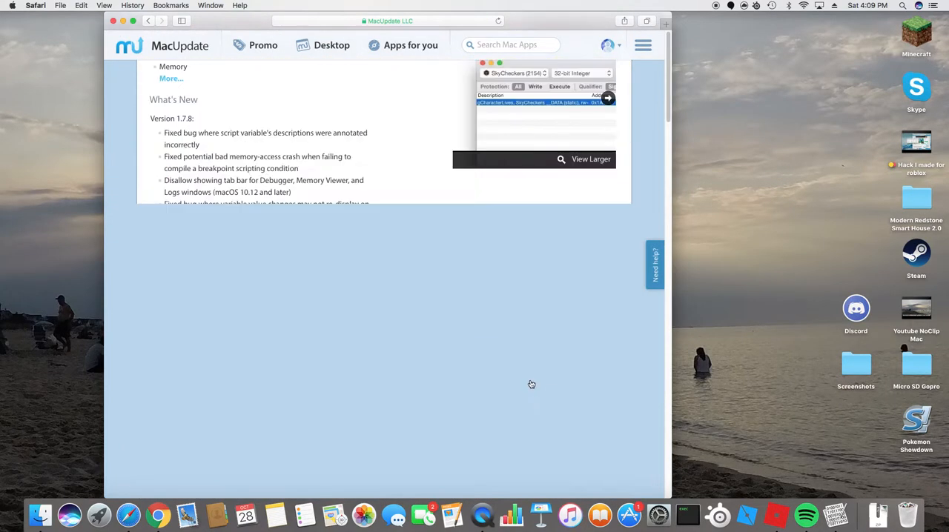
{"action": "scroll", "scroll_direction": "down", "scroll_amount": 3}
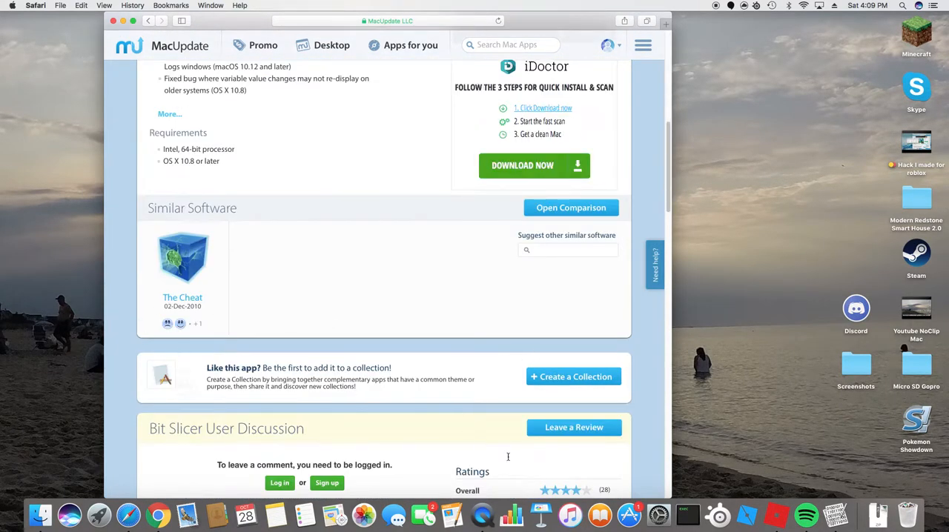
{"action": "scroll", "scroll_direction": "up", "scroll_amount": 3}
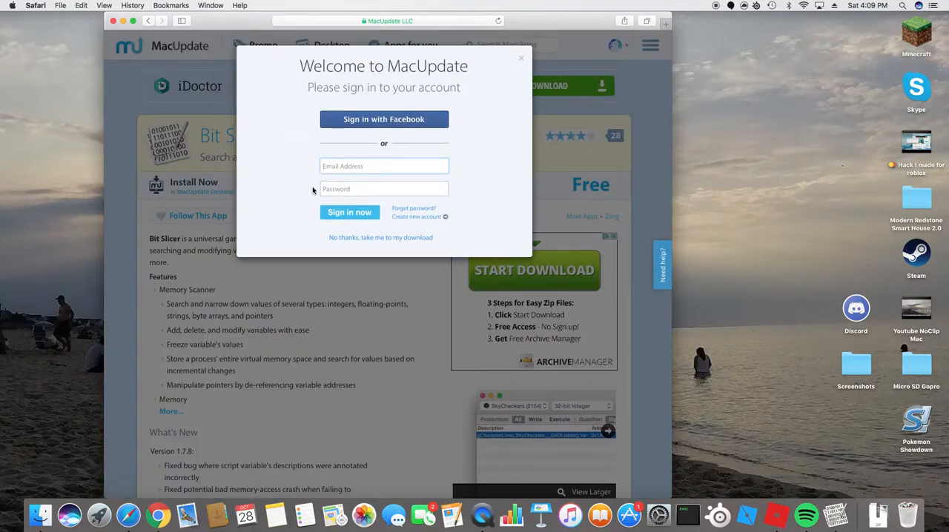
- Decline the MacUpdate sign-in to start downloading Bit Slicer 1.7.8
{"action": "left_click", "coordinate": [381, 238]}
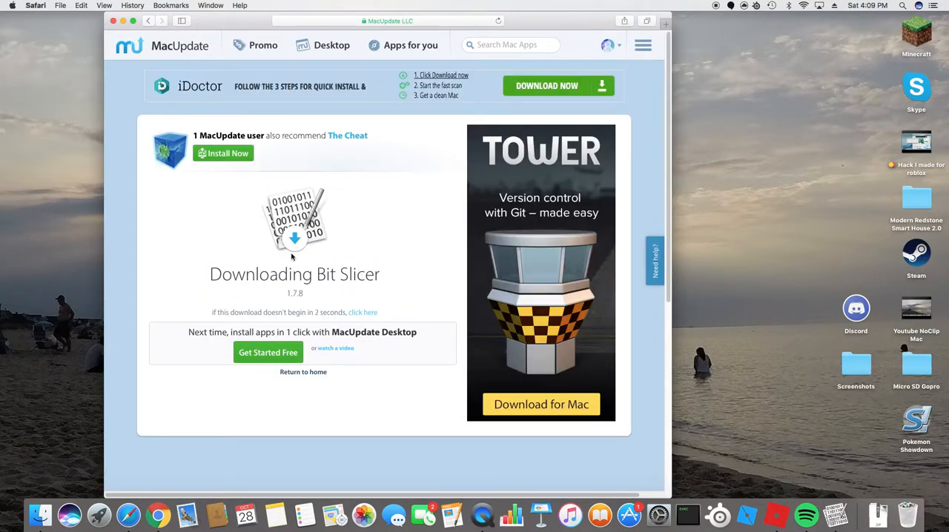
{"action": "mouse_move", "coordinate": [348, 294]}
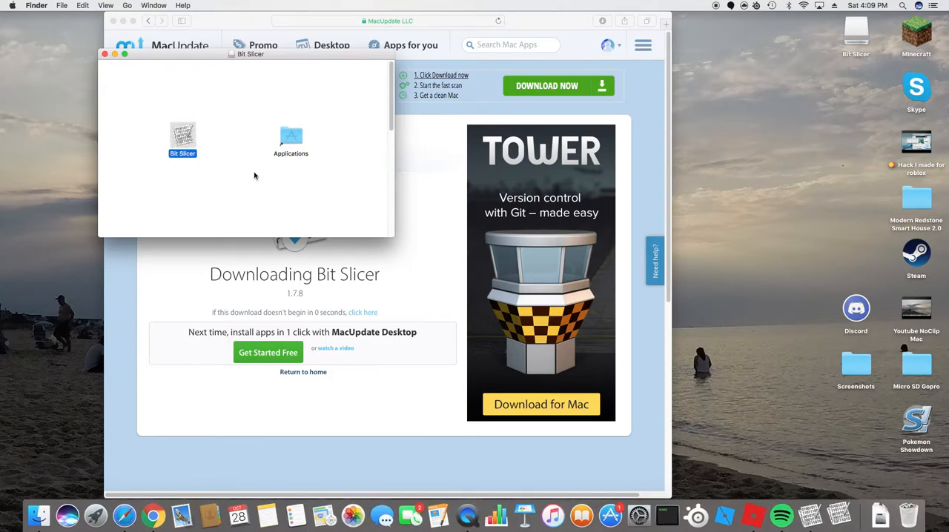
- Launch Bit Slicer from the disk image and confirm opening the downloaded app
{"action": "double_click", "coordinate": [182, 138]}
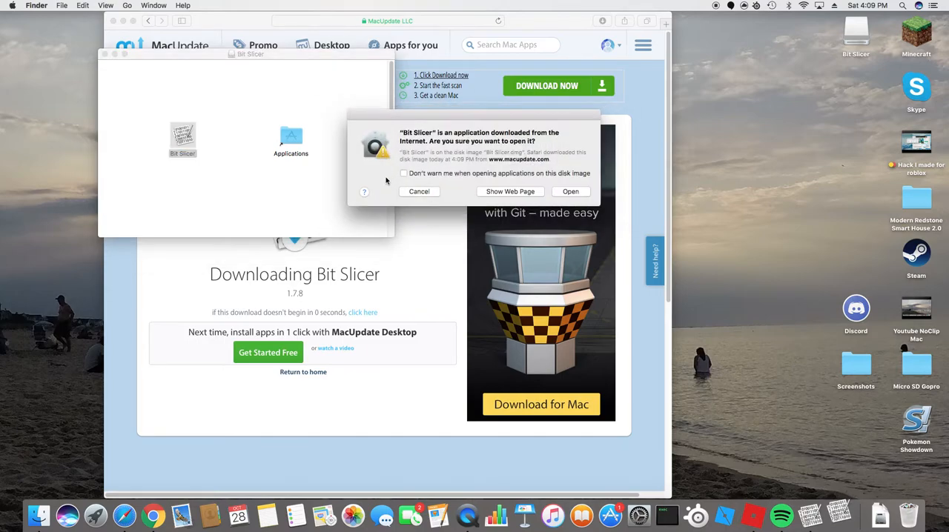
{"action": "left_click", "coordinate": [419, 191]}
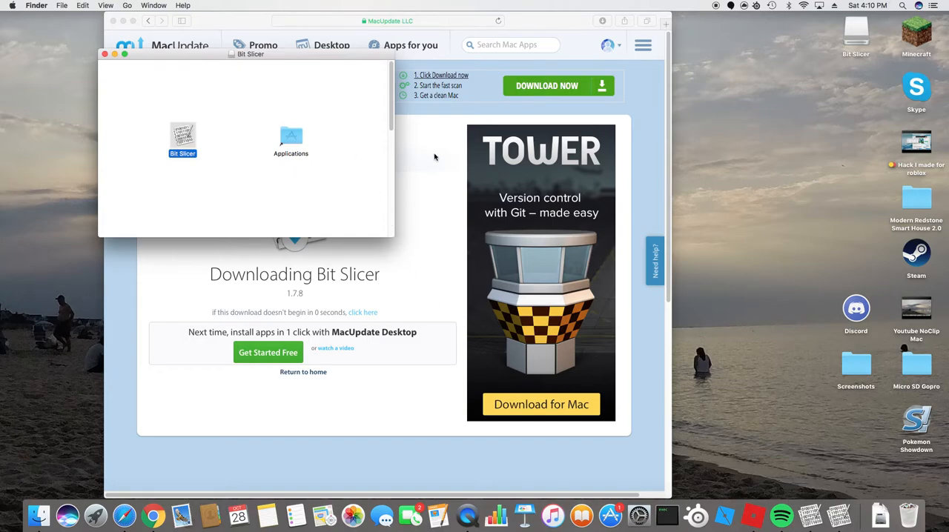
{"action": "mouse_move", "coordinate": [218, 111]}
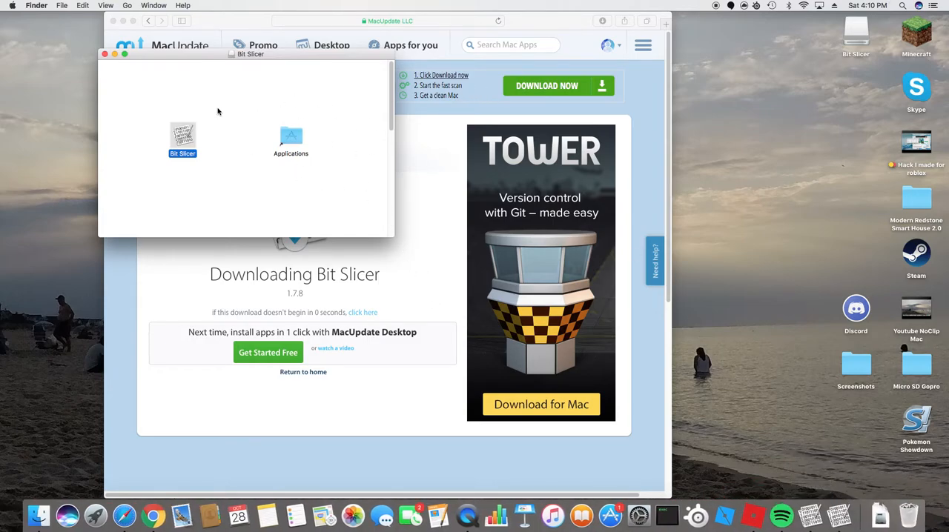
{"action": "mouse_move", "coordinate": [274, 103]}
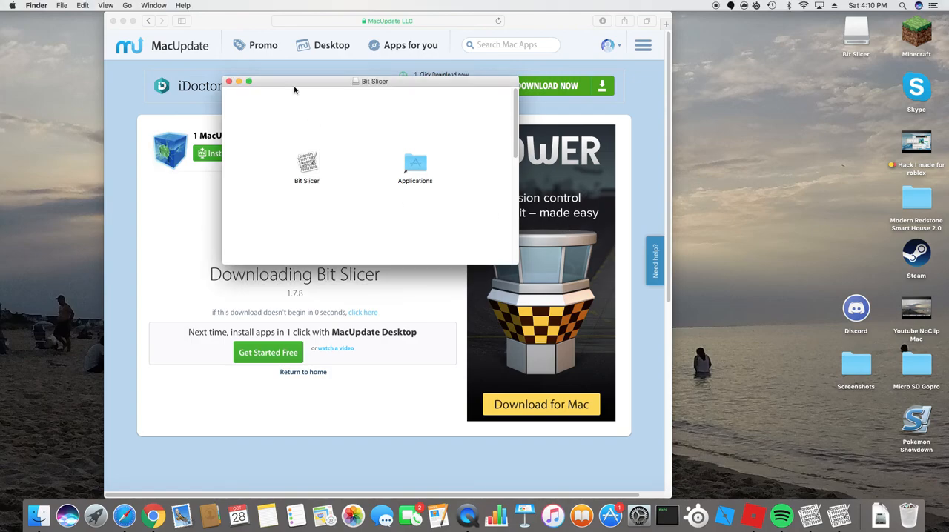
{"action": "mouse_move", "coordinate": [718, 90]}
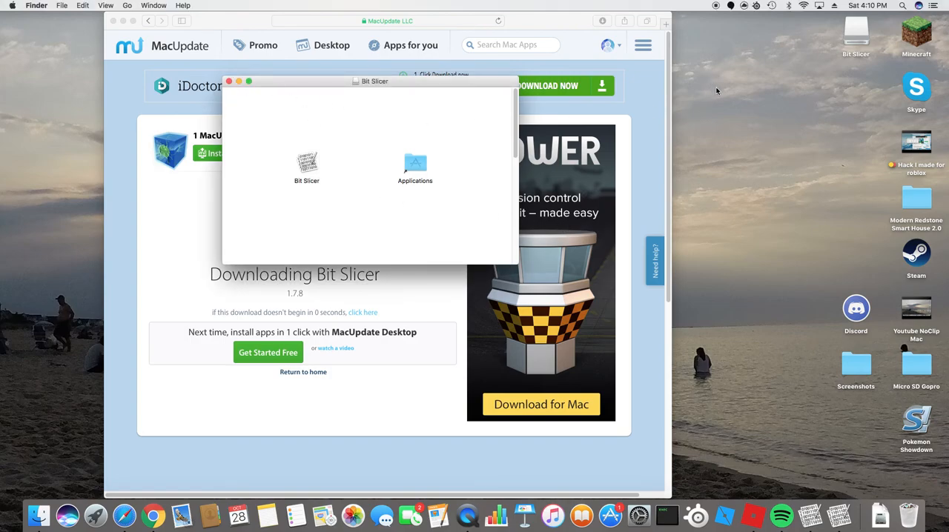
{"action": "mouse_move", "coordinate": [721, 27]}
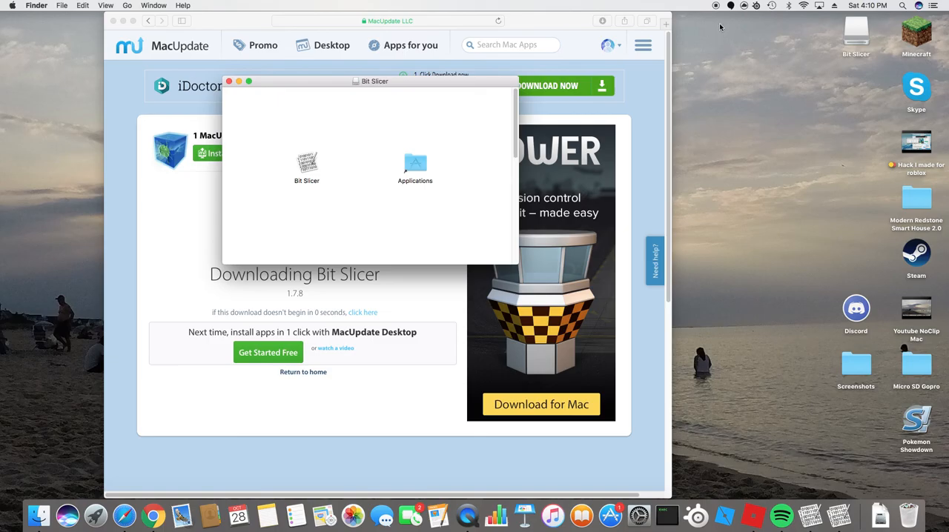